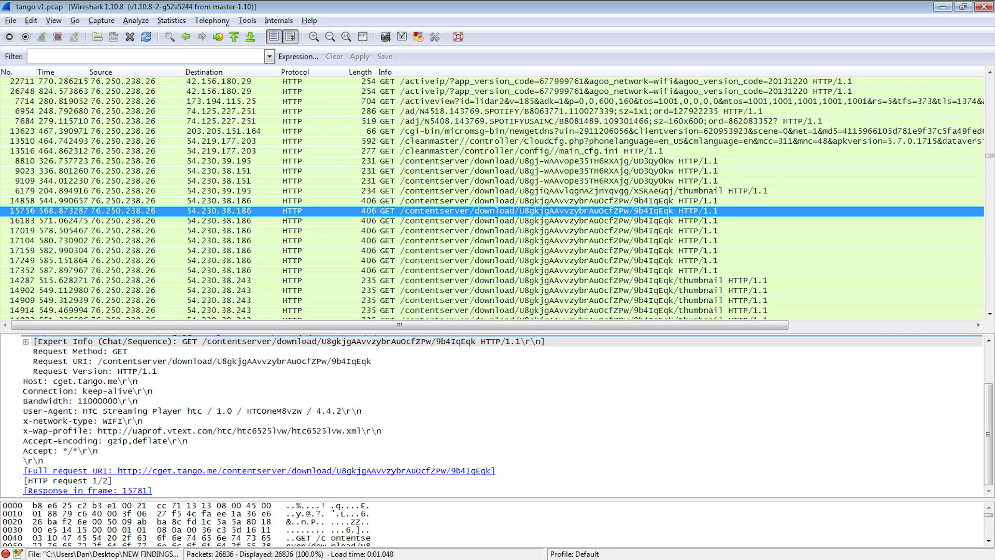
View the Images tab's twelve captured 1x1 __utm.gif tracking thumbnails during the Kik sketch send.
click(82, 381)
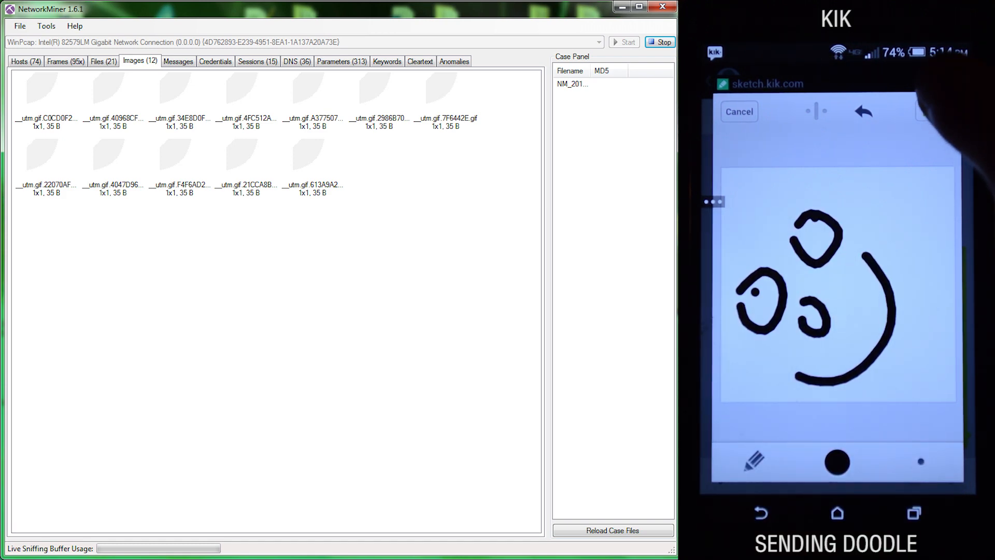
click(836, 463)
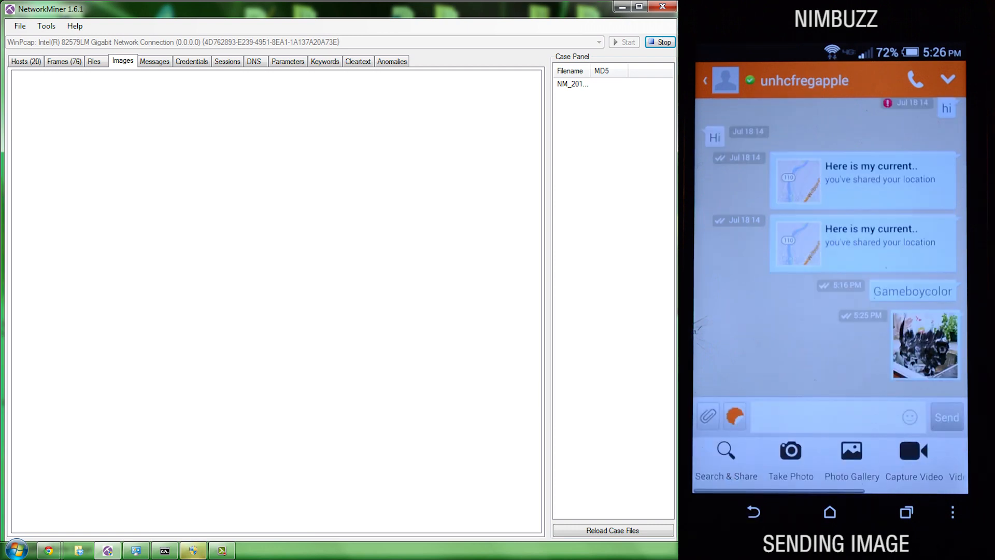
Restart NetworkMiner's live sniff and watch the first Nimbuzz JPEG appear in Images.
click(851, 451)
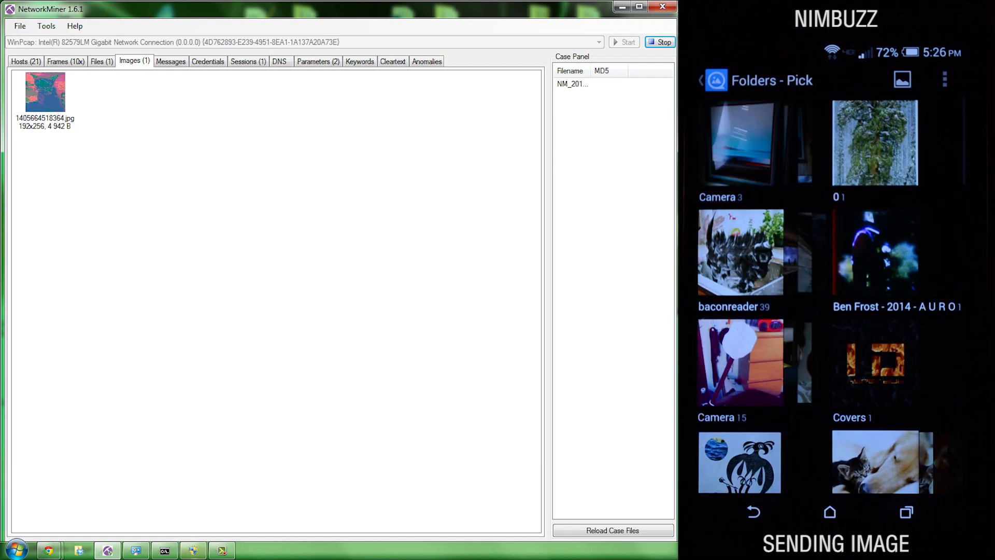
click(740, 253)
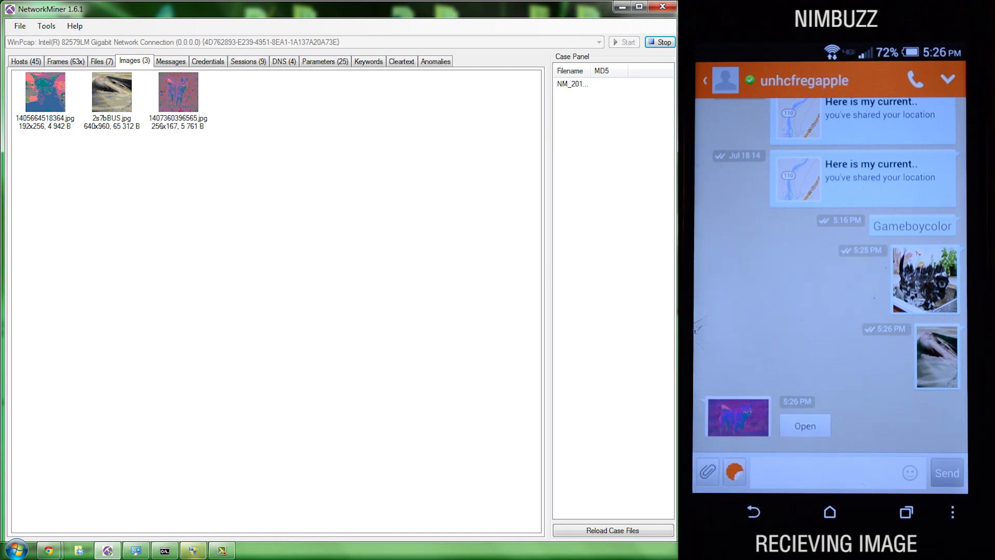
Watch the Images tab fill with the sent and received Nimbuzz JPEGs, three in total.
click(805, 425)
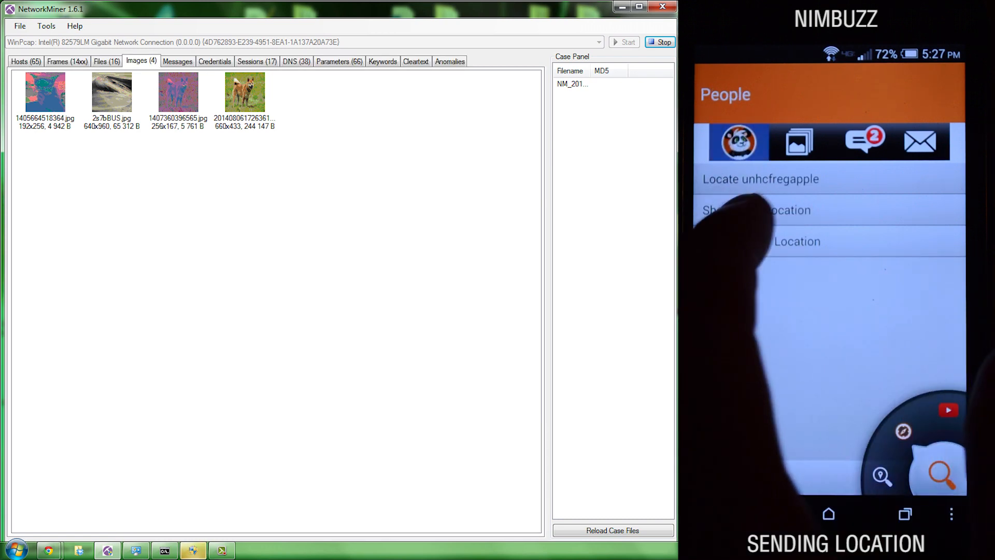
Inspect the fourth recovered JPEG, a 660x433 dog photo, while the Nimbuzz location is shared.
click(756, 210)
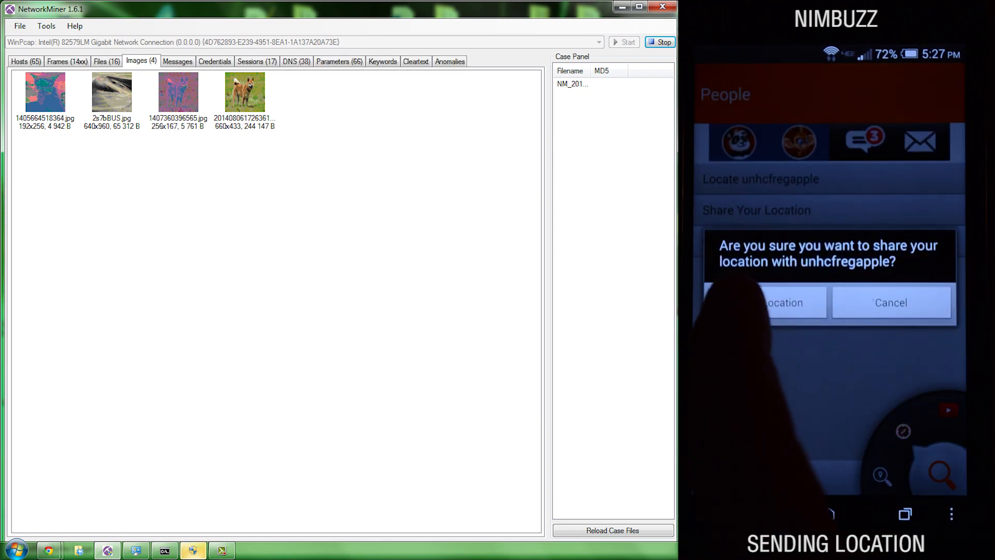
click(765, 303)
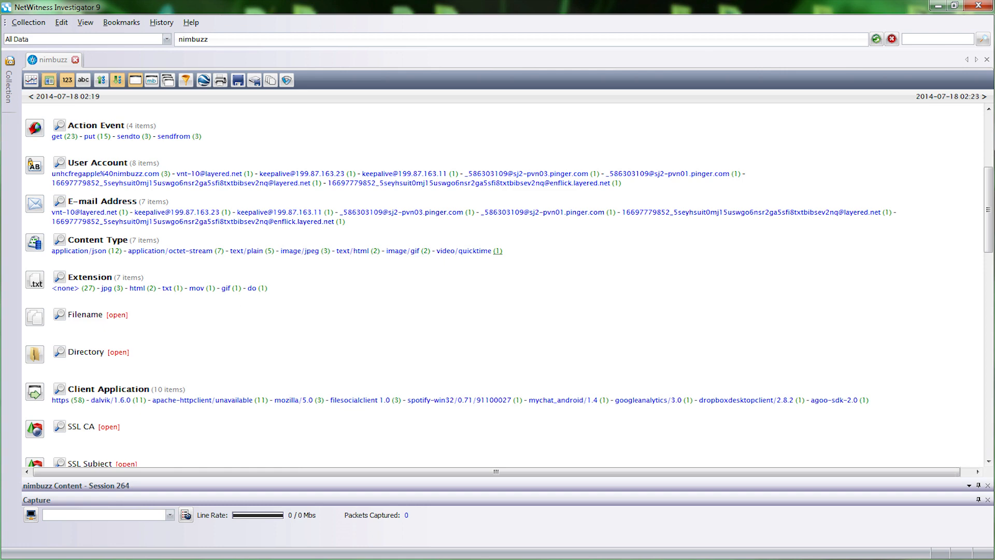
Filter the nimbuzz report to video/quicktime and view session 264's recovered video.
click(483, 251)
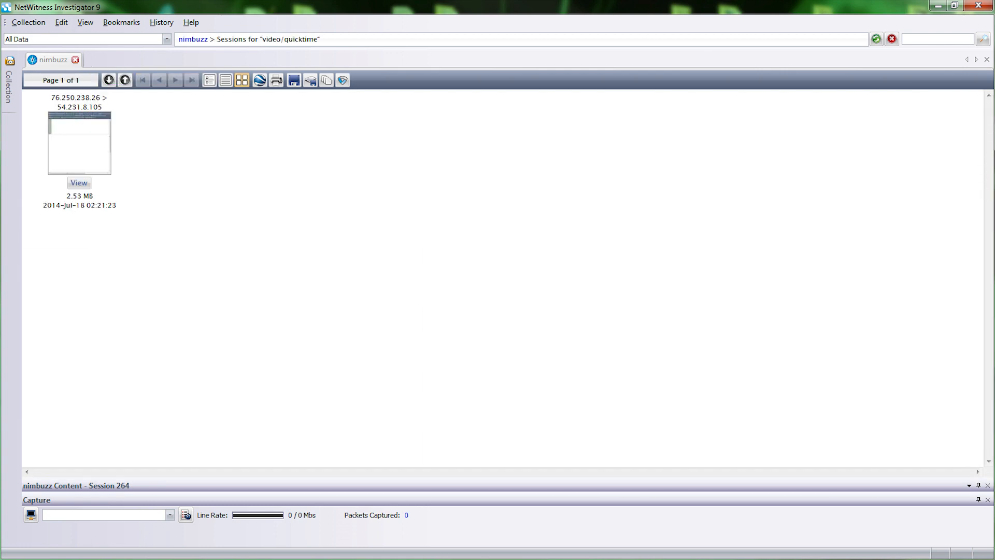
click(78, 183)
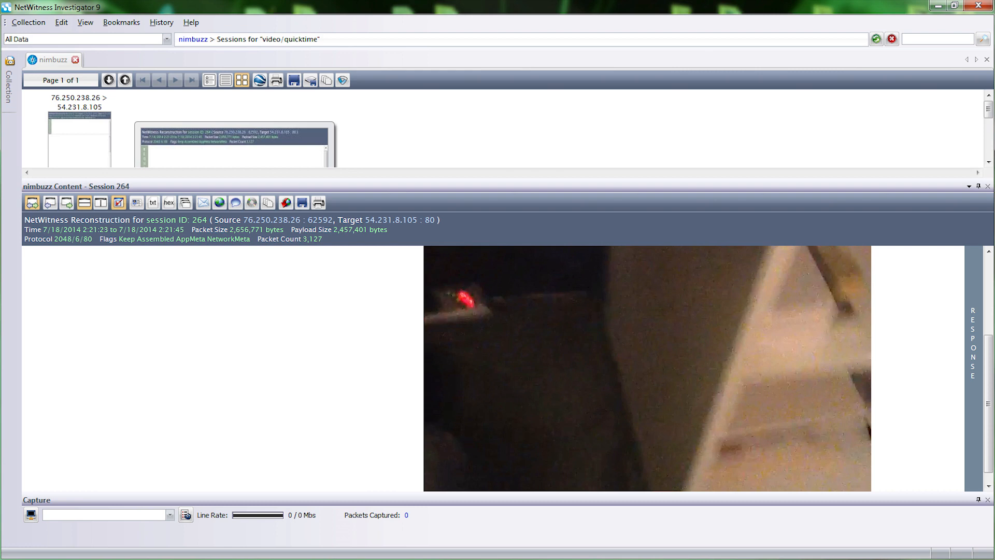